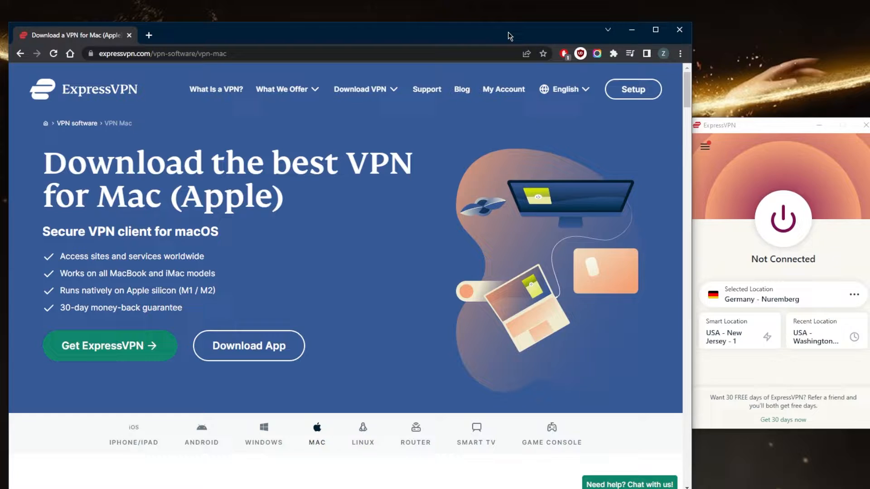
pyautogui.moveTo(729, 154)
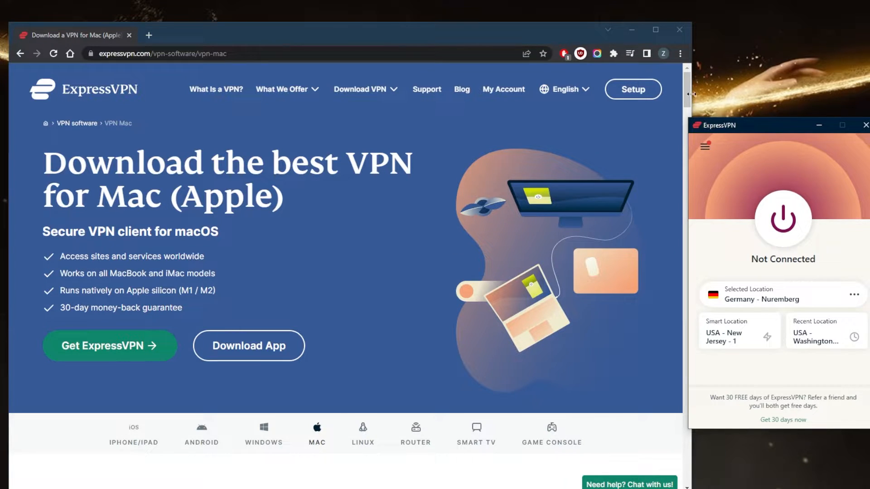
pyautogui.moveTo(739, 182)
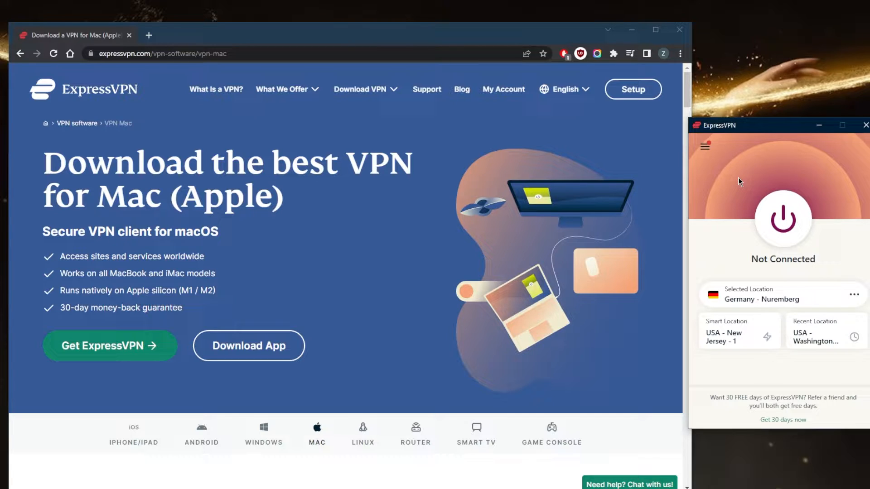
pyautogui.moveTo(716, 197)
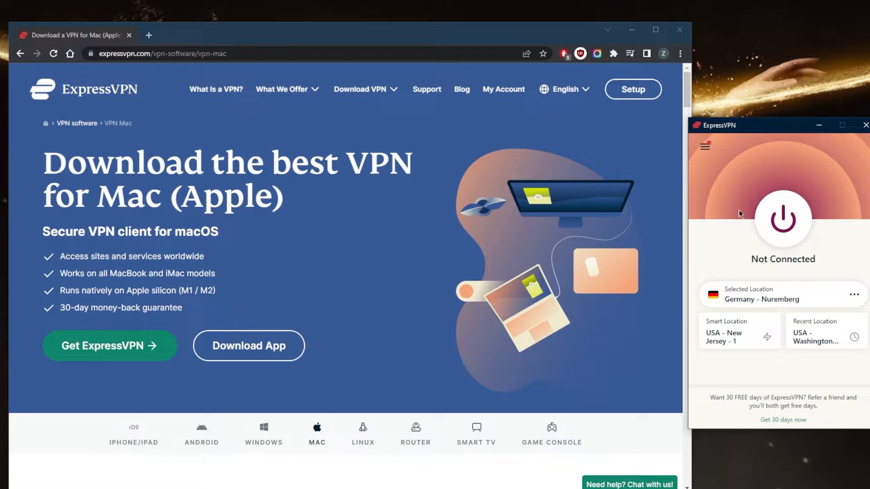
pyautogui.moveTo(746, 166)
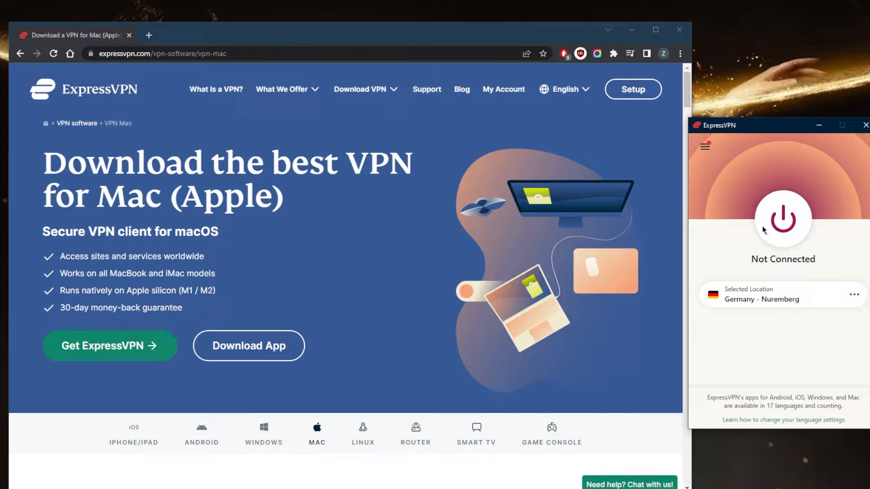
# Step: Connect to Germany - Nuremberg, then disconnect the VPN again
pyautogui.click(783, 218)
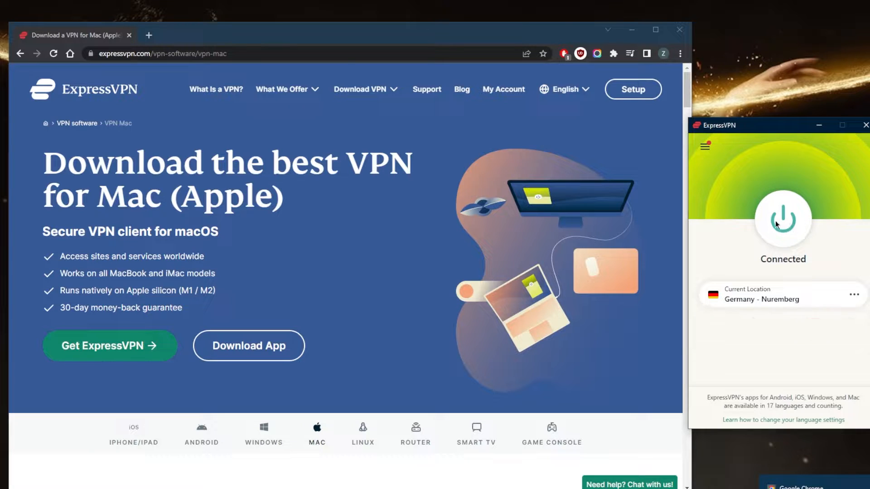
pyautogui.click(783, 218)
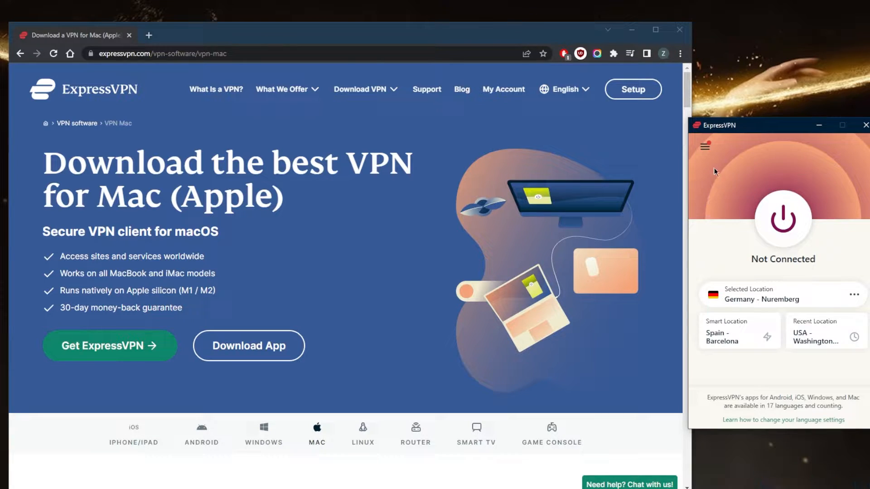
# Step: Choose USA - Chicago from the VPN Locations list and start connecting to it
pyautogui.click(704, 146)
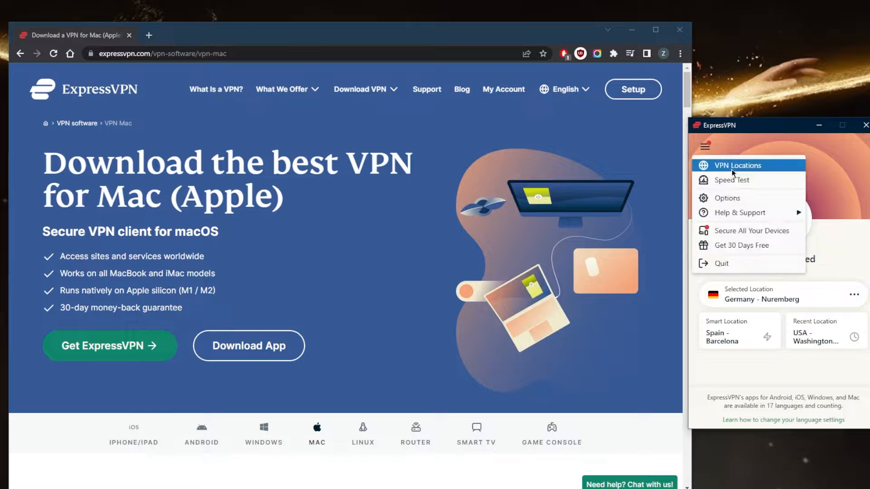
pyautogui.click(734, 166)
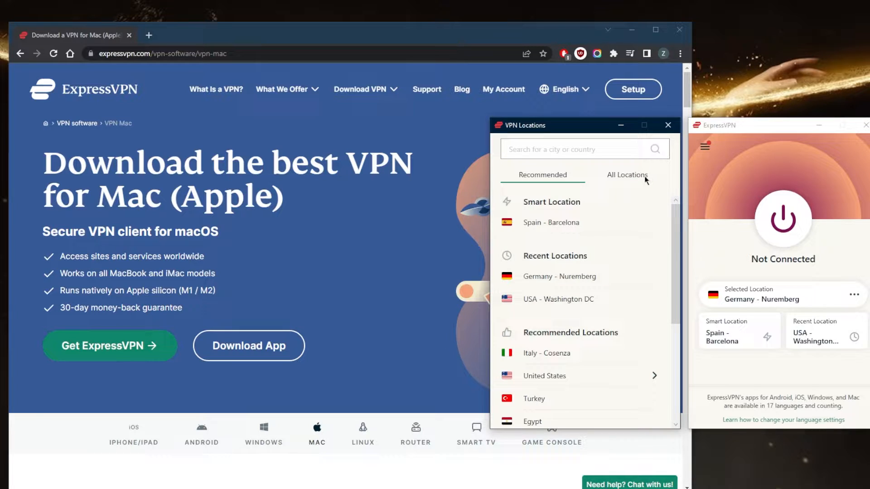
pyautogui.click(627, 175)
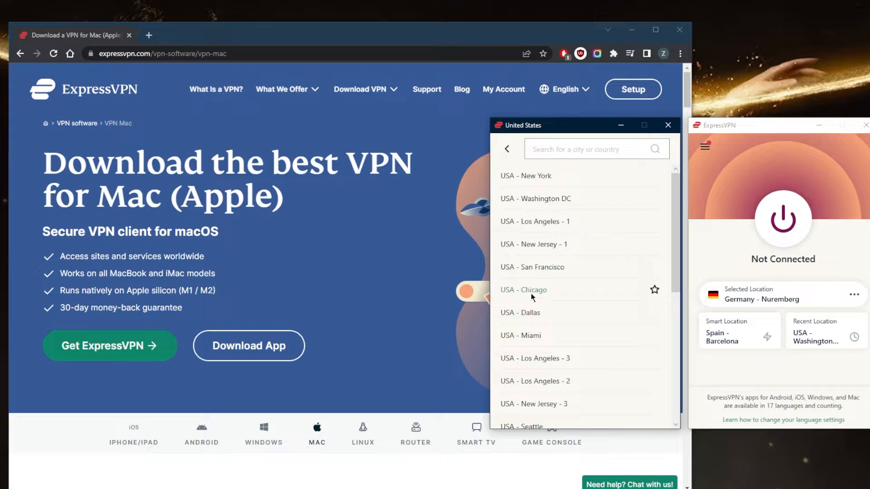
pyautogui.click(522, 289)
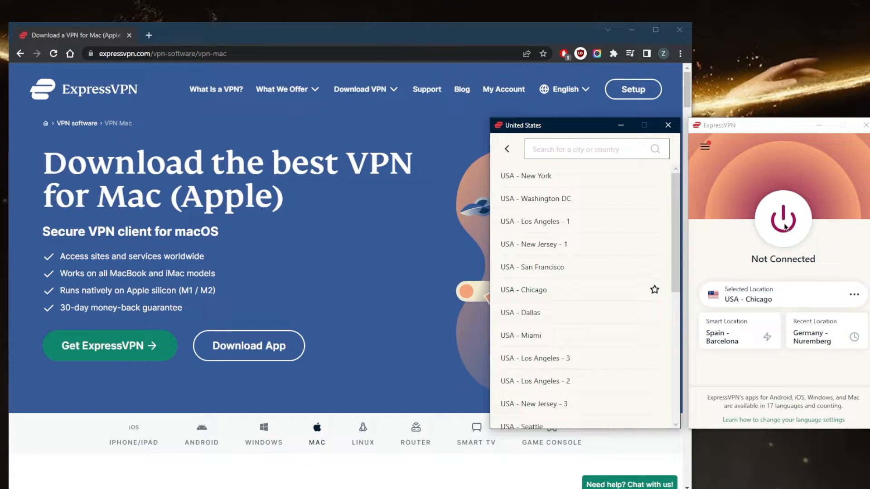
pyautogui.click(782, 218)
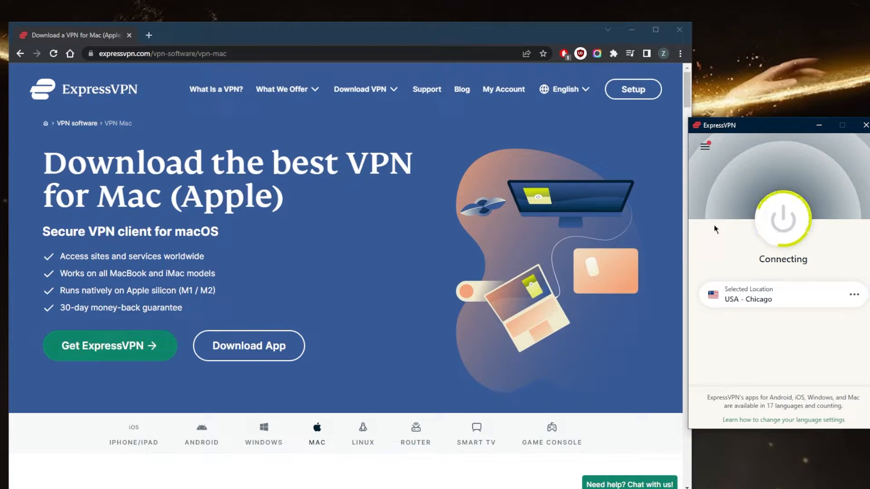
pyautogui.moveTo(737, 243)
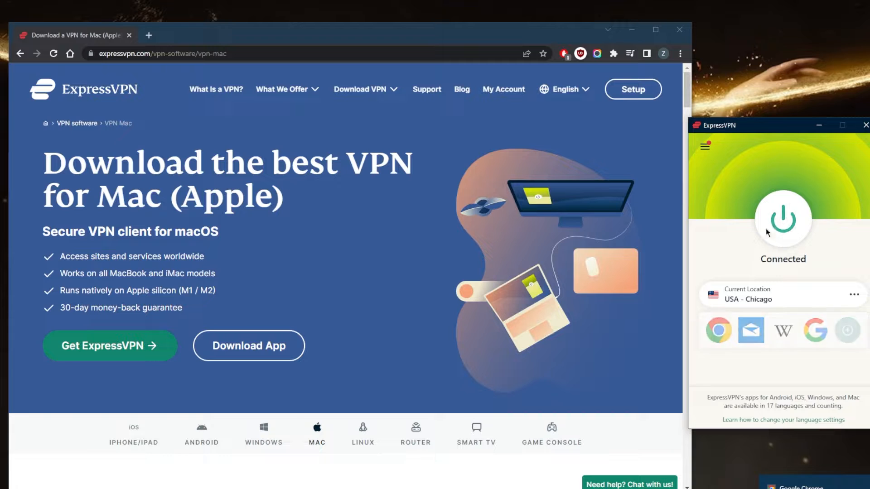
# Step: Disconnect from Chicago and review the Options Browsers and Advanced settings
pyautogui.click(782, 218)
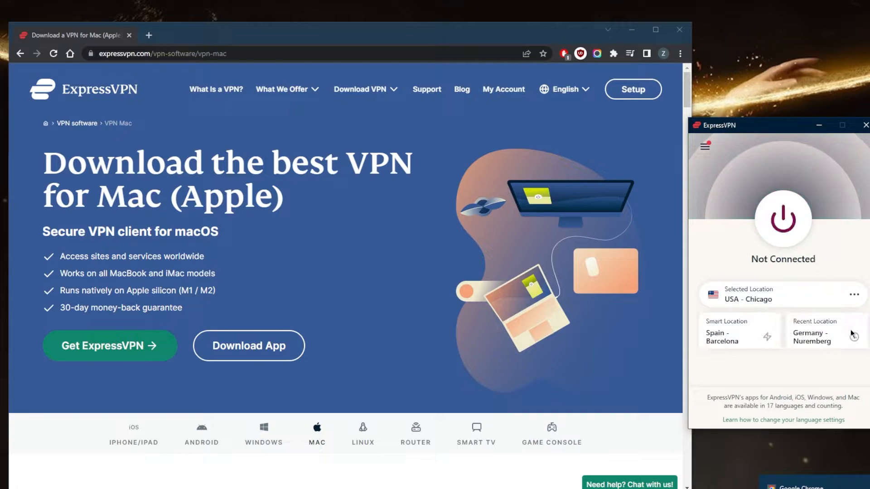
pyautogui.click(705, 147)
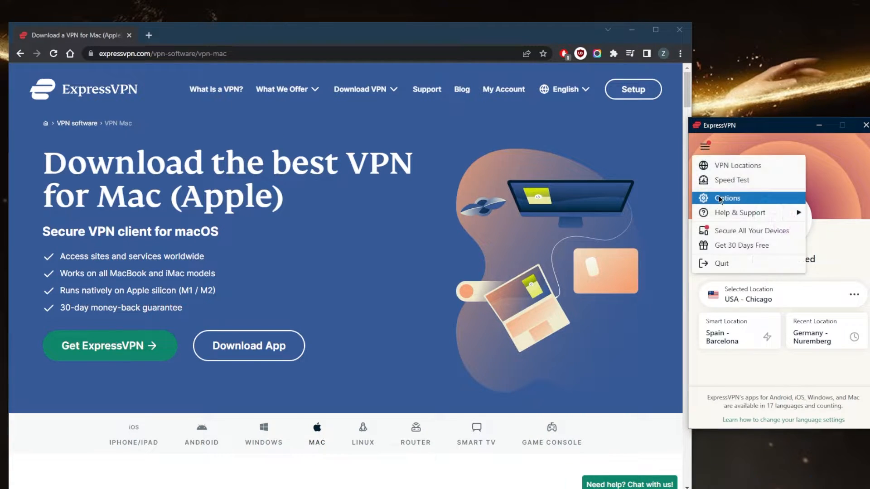
pyautogui.click(727, 198)
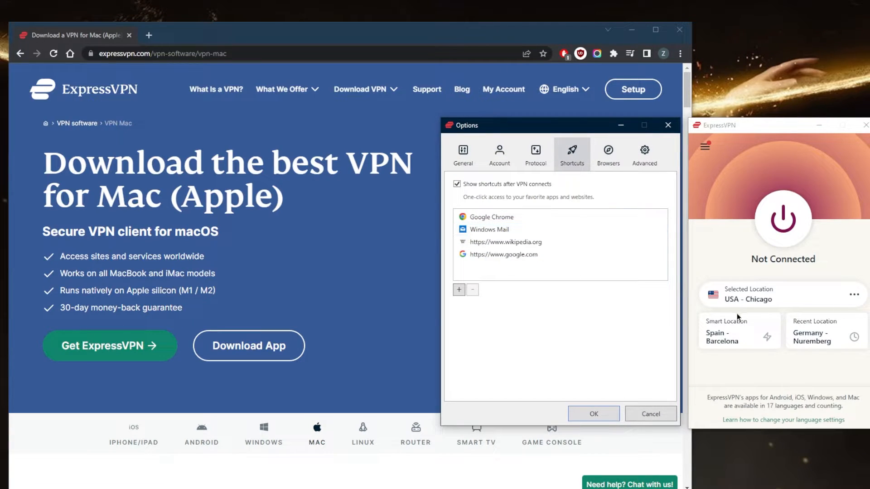
pyautogui.moveTo(773, 222)
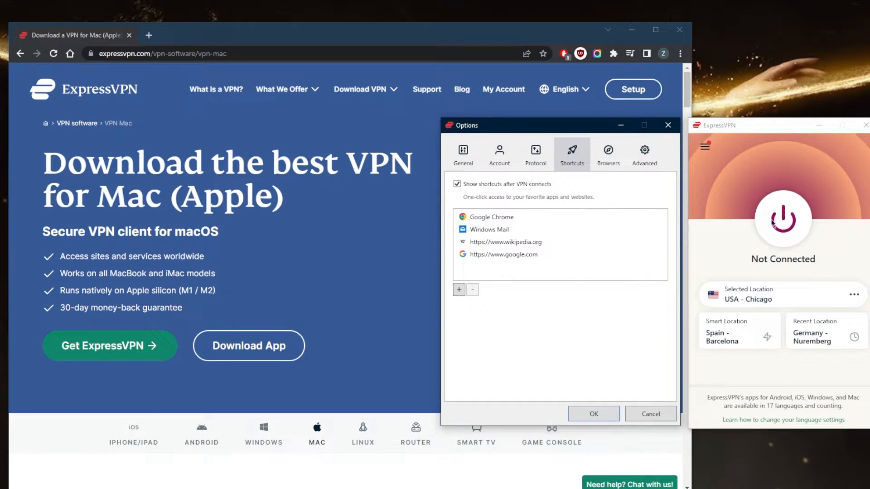
pyautogui.click(608, 153)
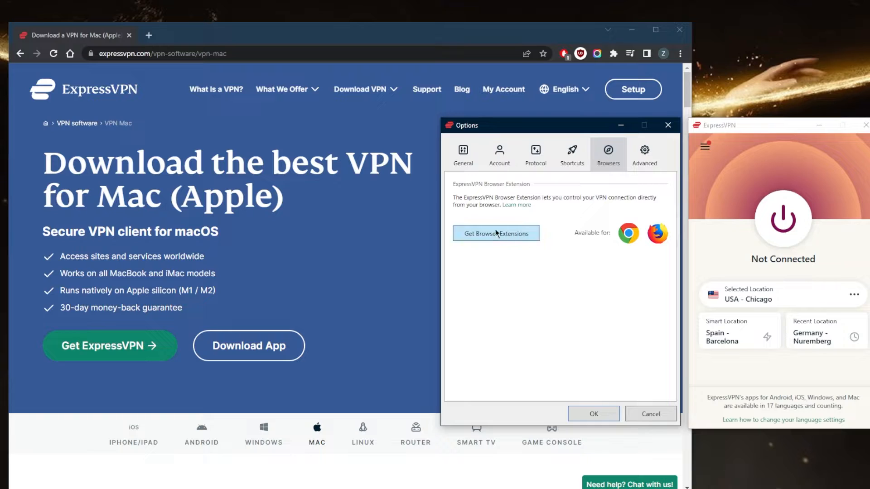
pyautogui.click(645, 153)
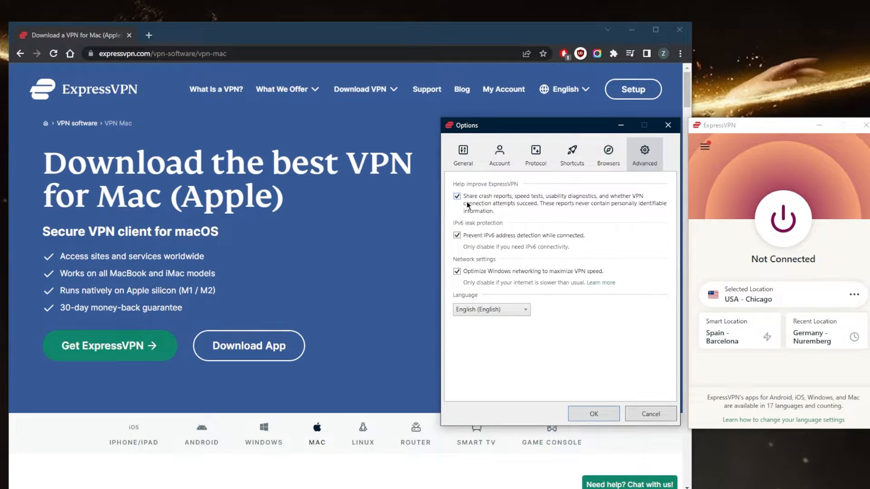
pyautogui.moveTo(529, 216)
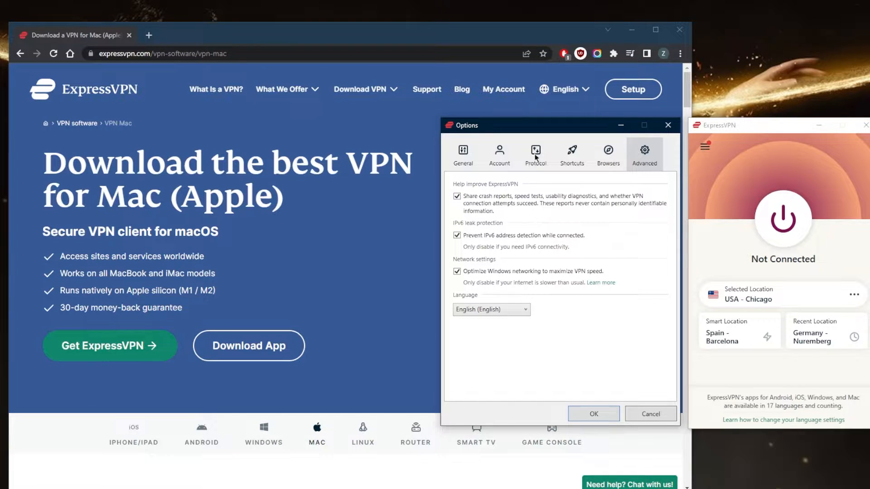
# Step: Set the protocol to Automatic (recommended) and show the General settings
pyautogui.click(535, 154)
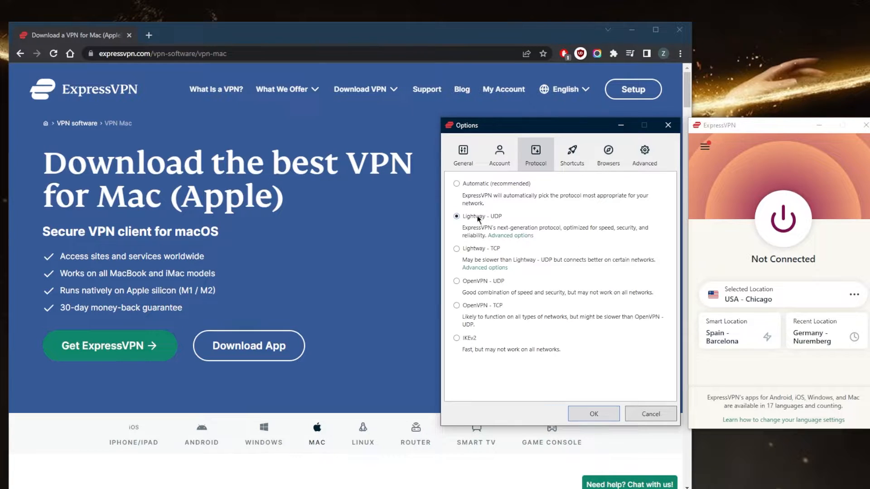
pyautogui.click(457, 184)
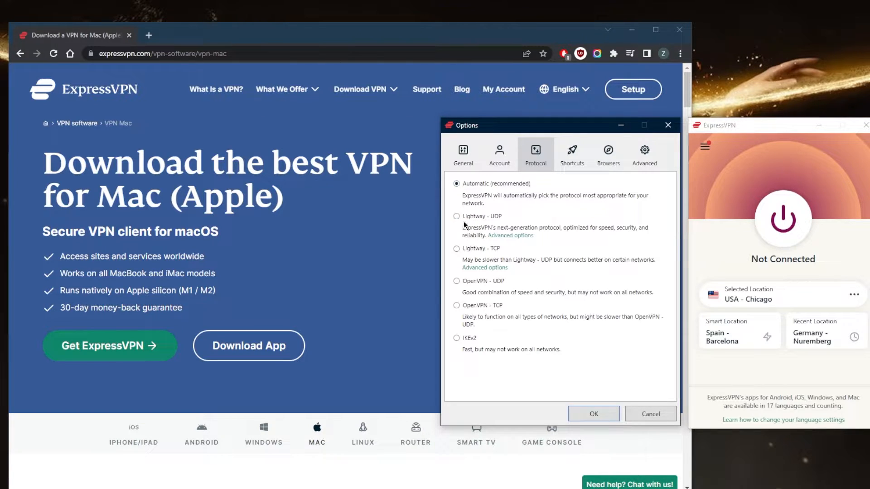
pyautogui.click(463, 154)
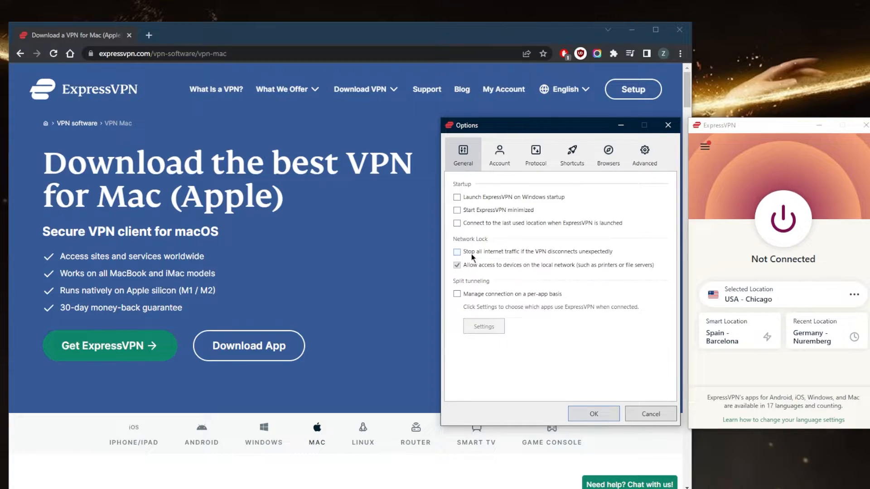
pyautogui.click(456, 251)
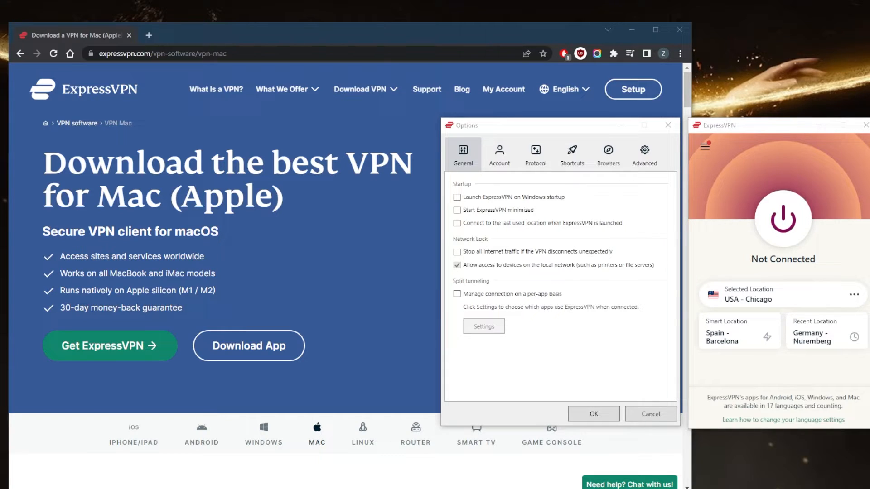
pyautogui.click(483, 326)
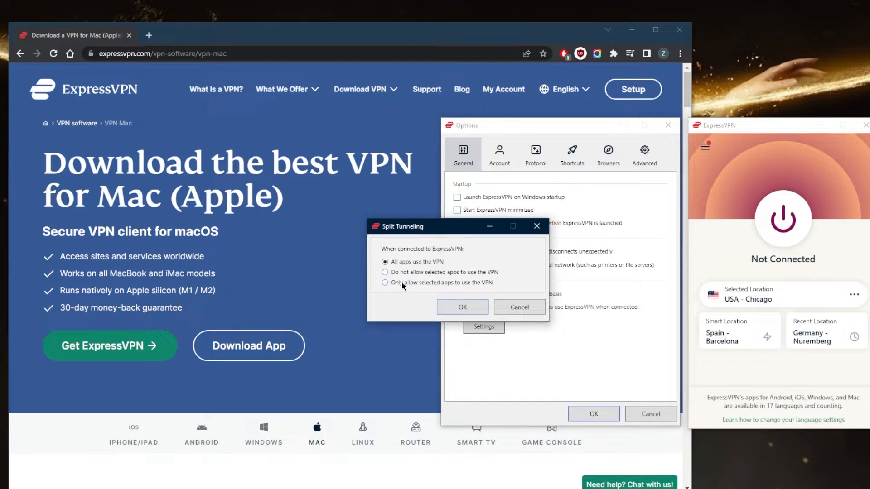
pyautogui.click(385, 282)
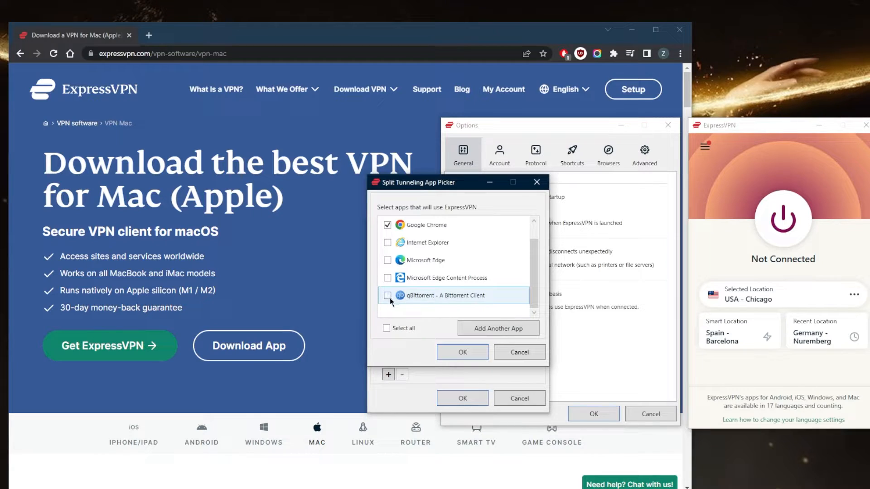
pyautogui.click(387, 295)
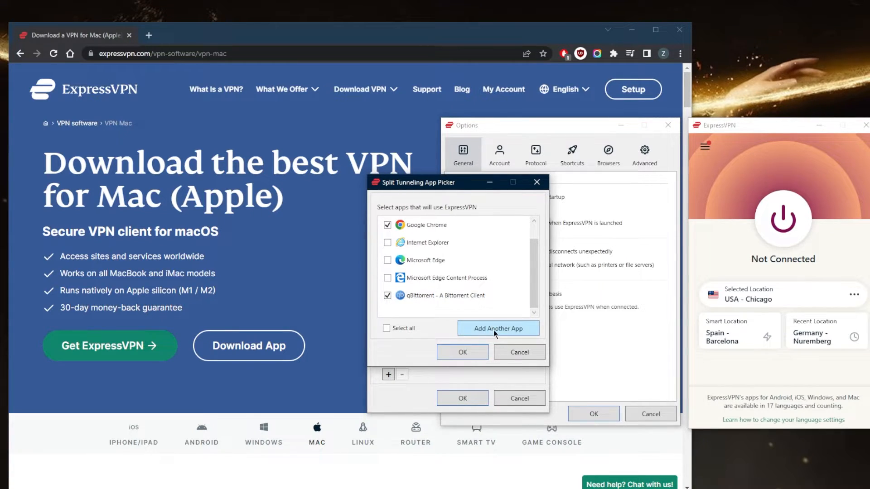
pyautogui.moveTo(484, 337)
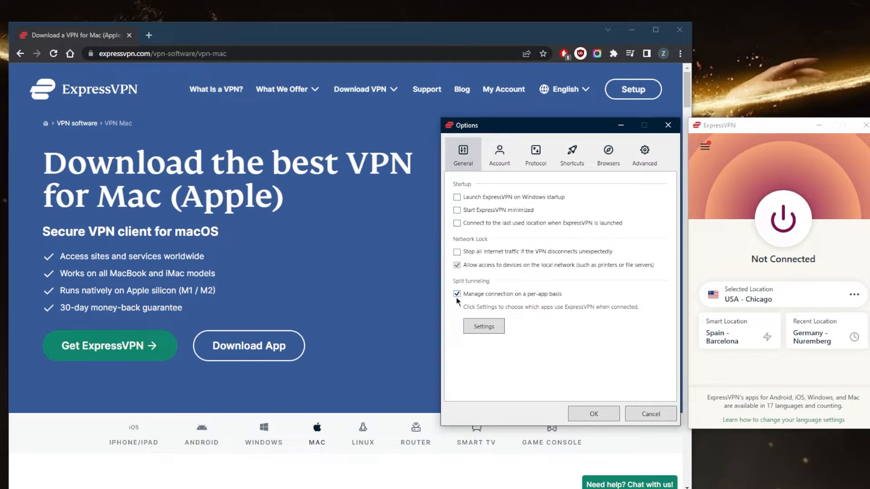
pyautogui.click(483, 326)
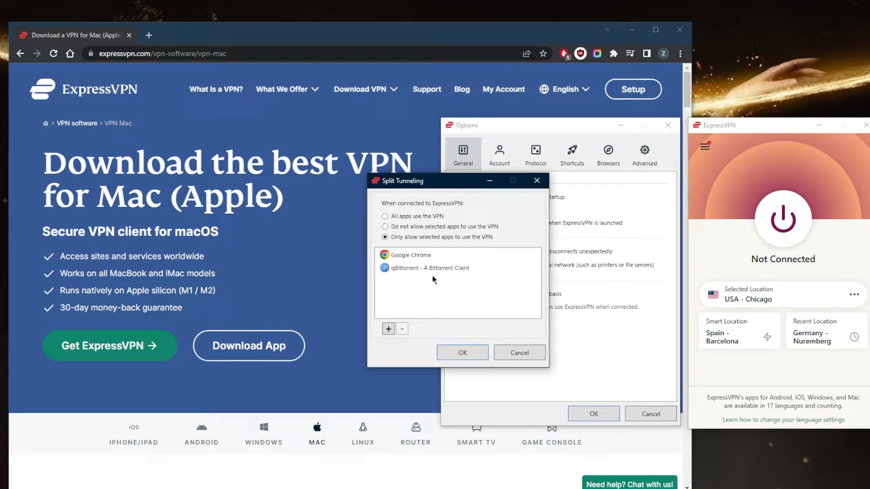
pyautogui.click(385, 227)
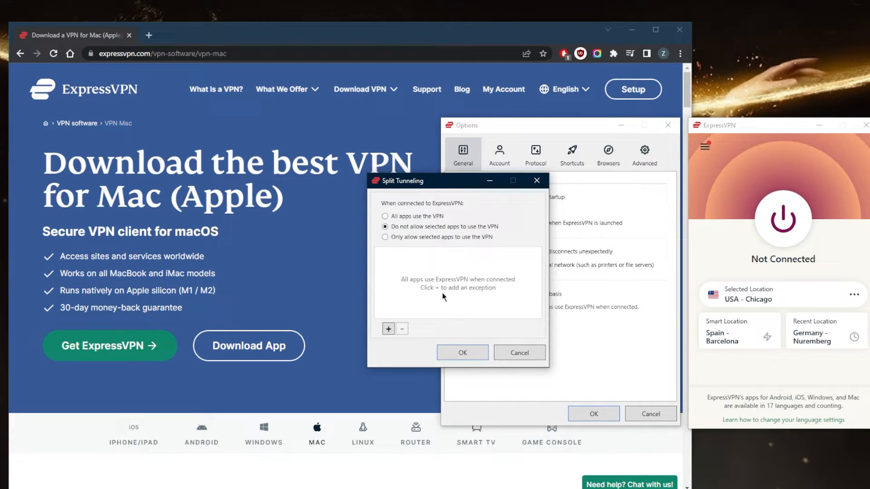
pyautogui.moveTo(438, 270)
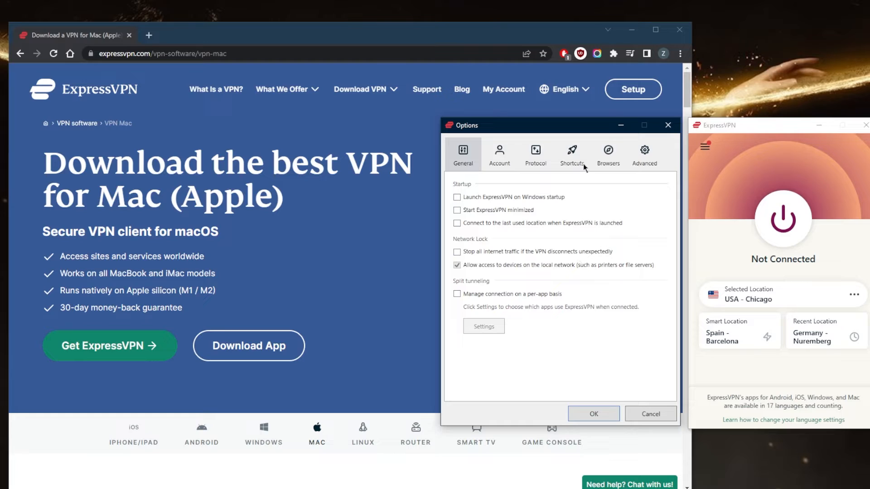
pyautogui.moveTo(536, 314)
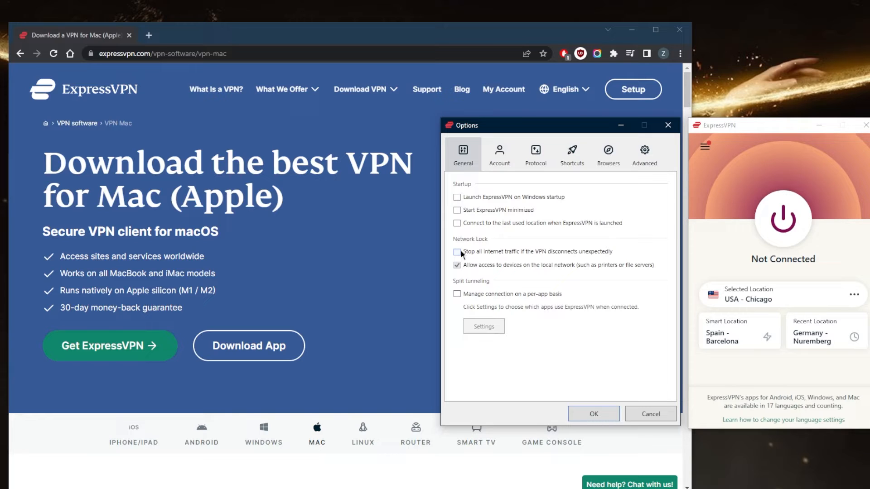
# Step: Turn per-app split tunnelling off, set the protocol to Lightway - UDP, and apply the options
pyautogui.click(457, 251)
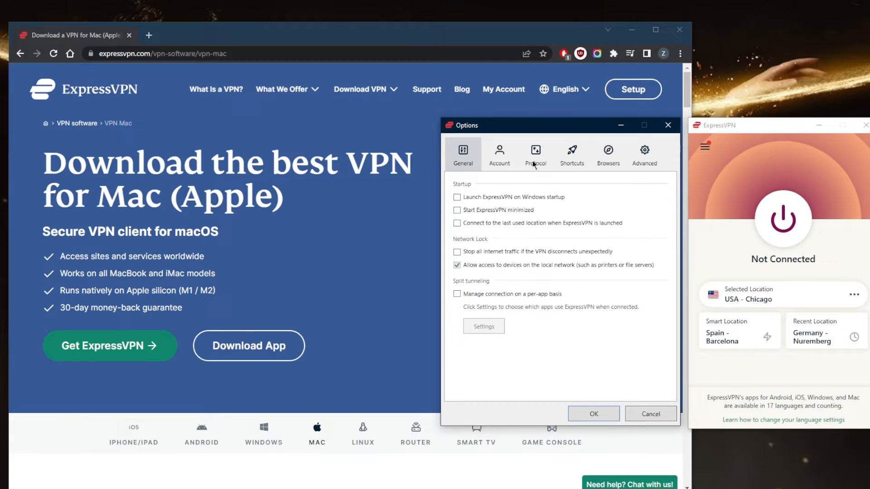
pyautogui.click(535, 154)
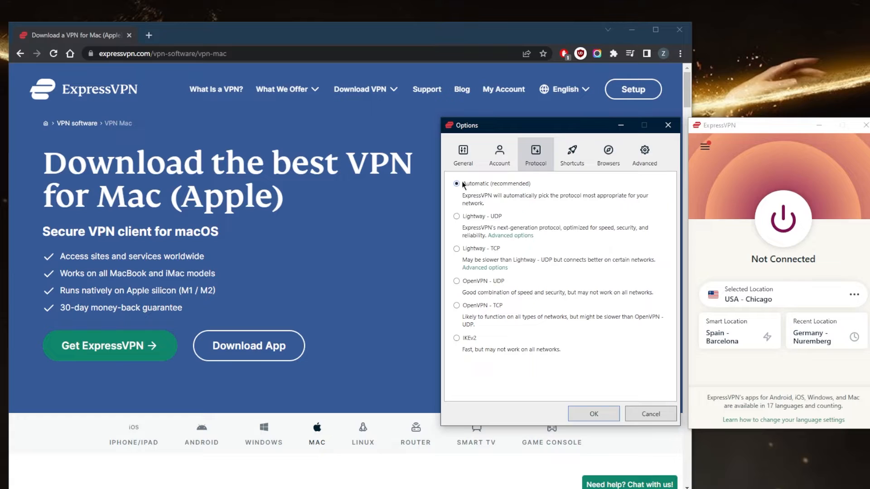
pyautogui.click(457, 216)
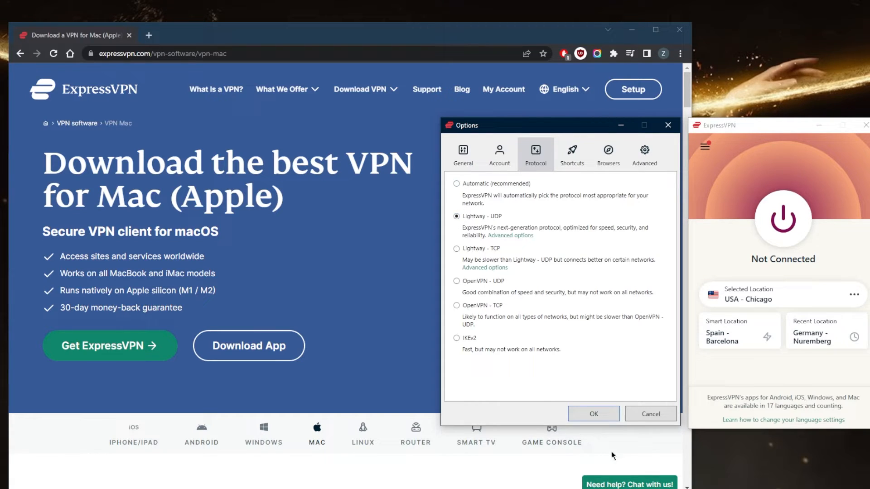
pyautogui.click(607, 154)
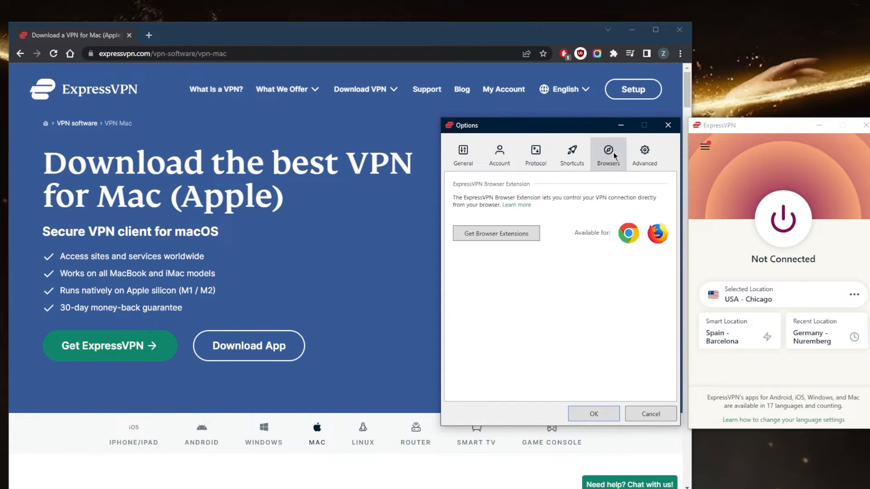
pyautogui.click(571, 154)
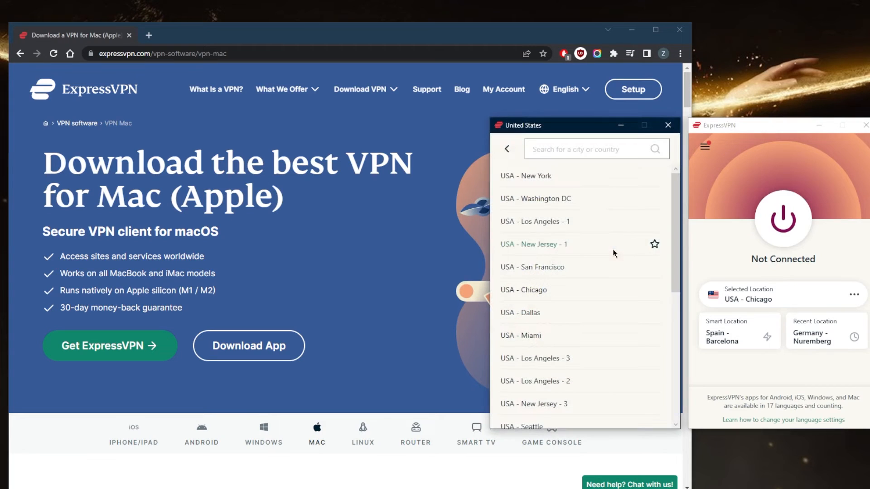
# Step: Select France under Europe in All Locations and start connecting to it
pyautogui.click(506, 148)
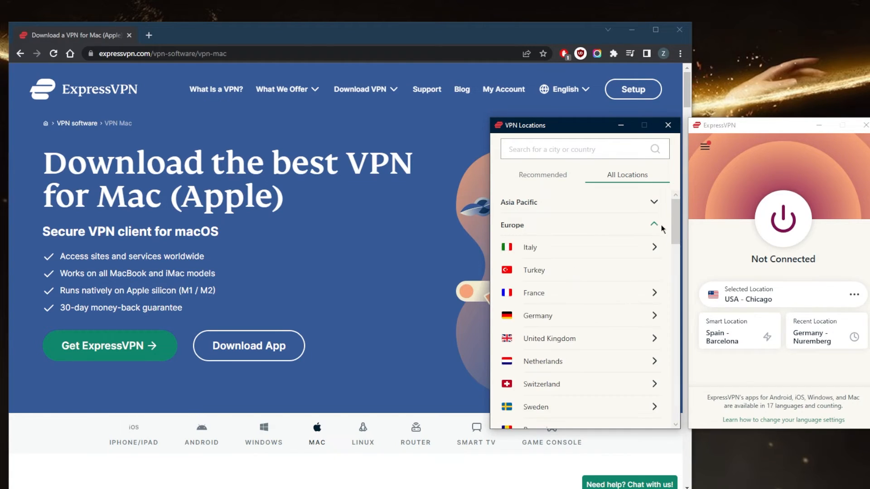
pyautogui.click(533, 293)
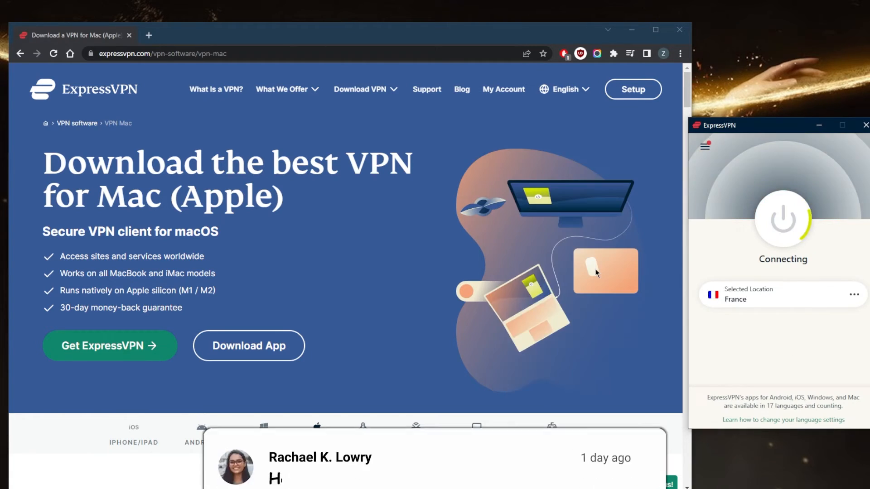